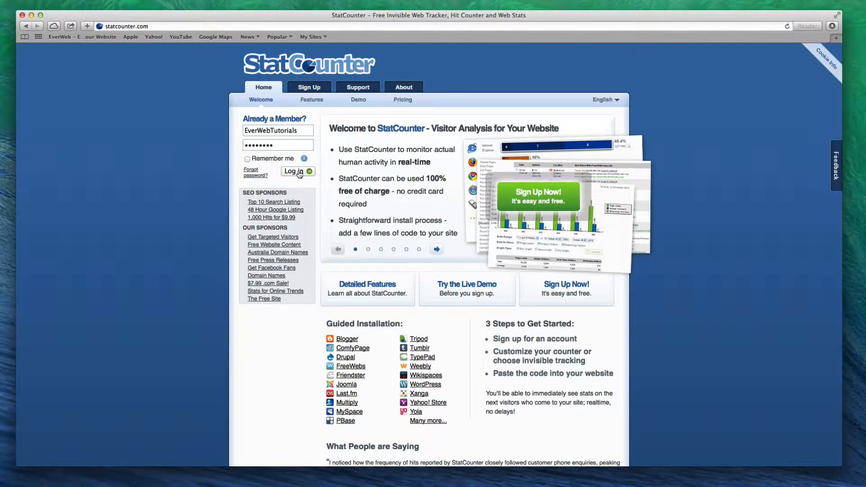
Step: Log in to StatCounter with the filled credentials, landing on an empty Projects page
click(294, 171)
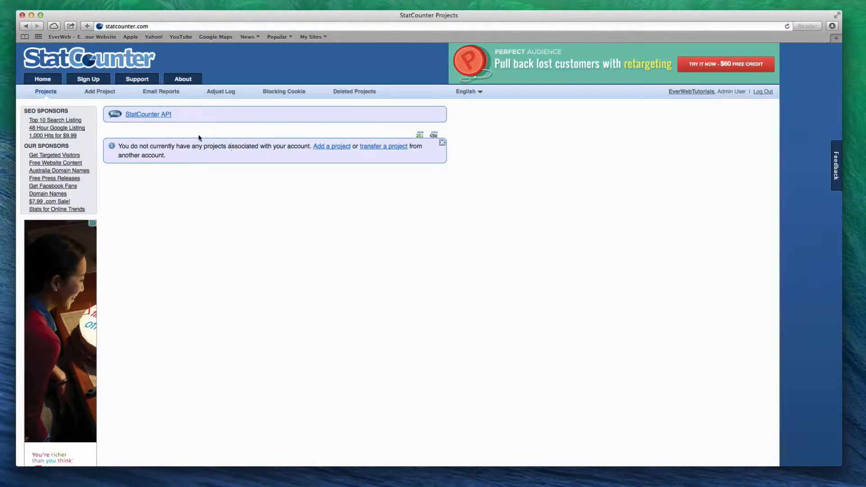
Step: Start a new project with the website address everwebtutorials.com
click(99, 91)
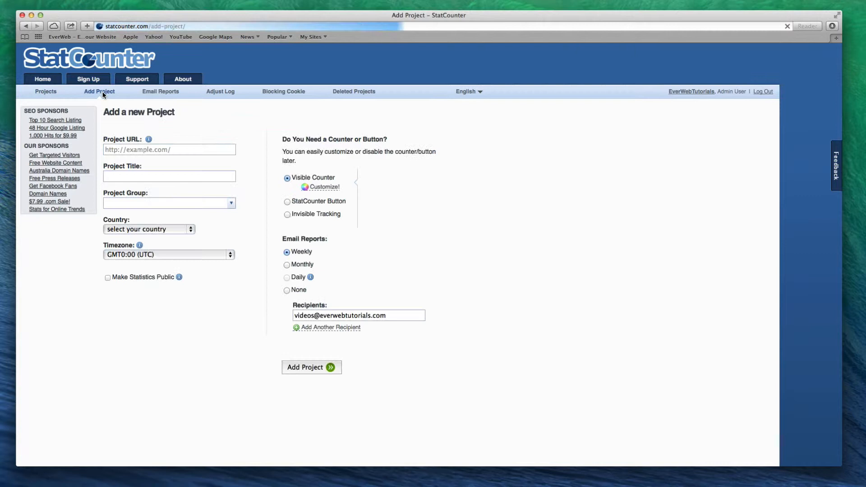
click(169, 149)
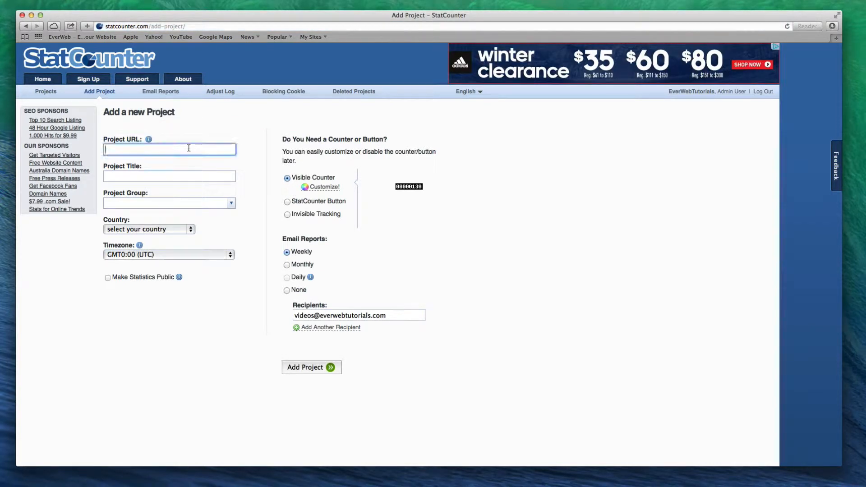
text(everwebtutorials)
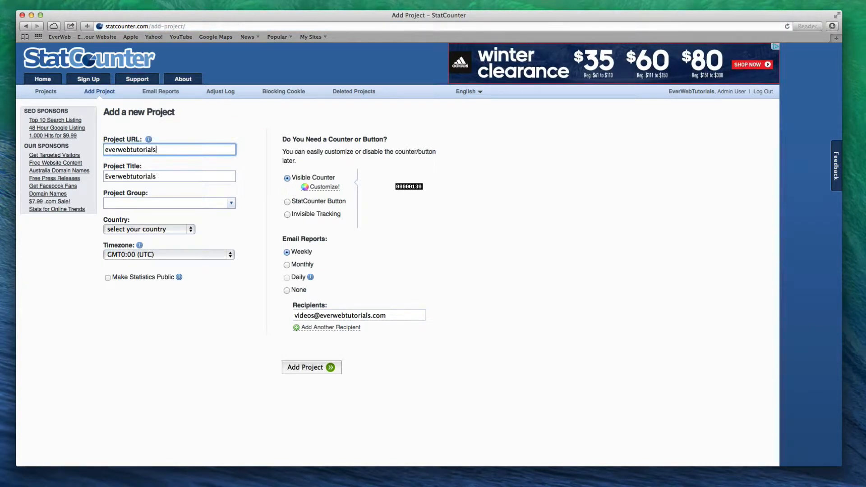
text(.com)
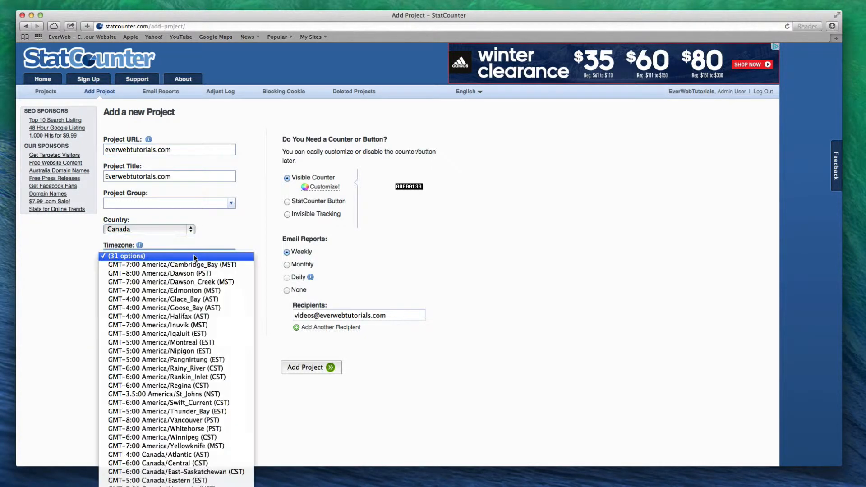
Step: Set Canada Eastern timezone, invisible tracking and no email reports, then submit the project
click(157, 481)
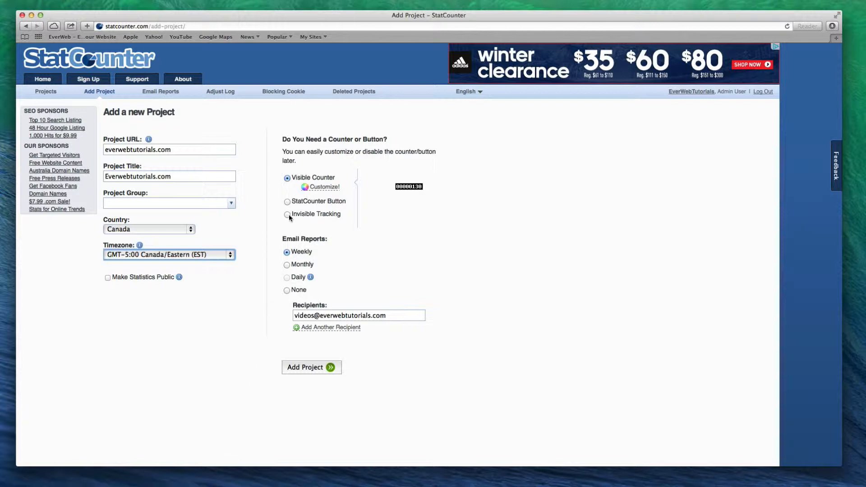
click(287, 215)
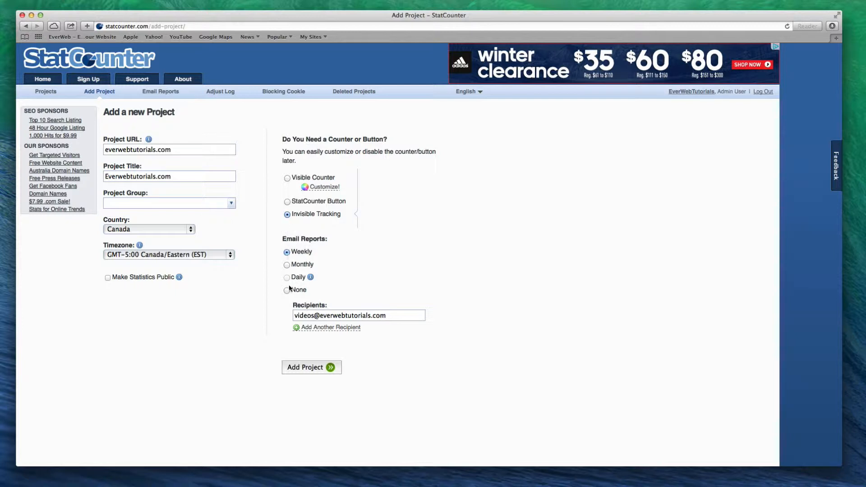
click(287, 291)
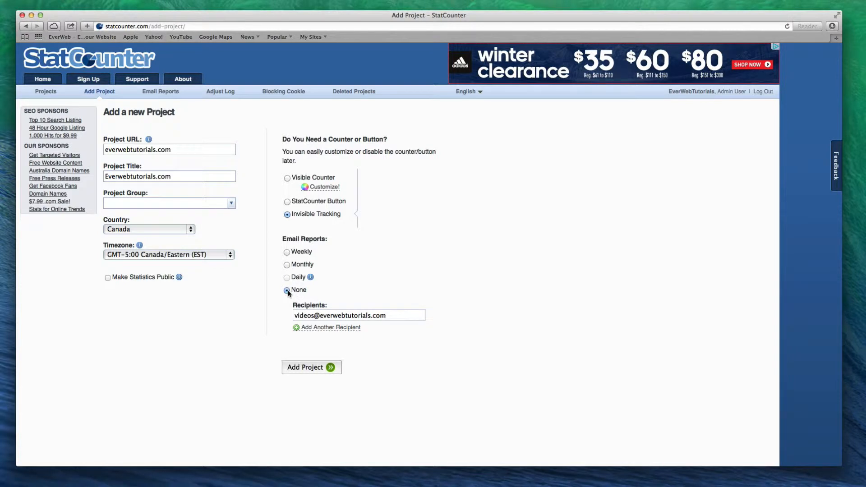
click(311, 367)
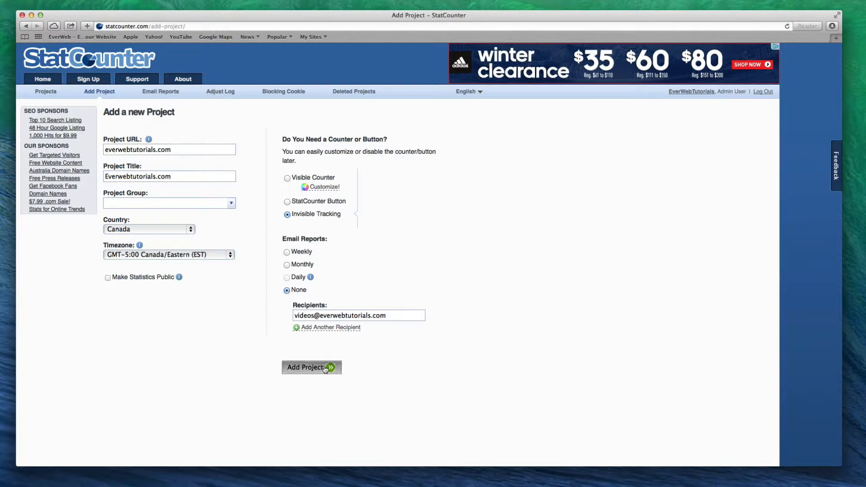
Step: Finish creating the project and bring up the Default Installation Guide for its tracking code
click(308, 367)
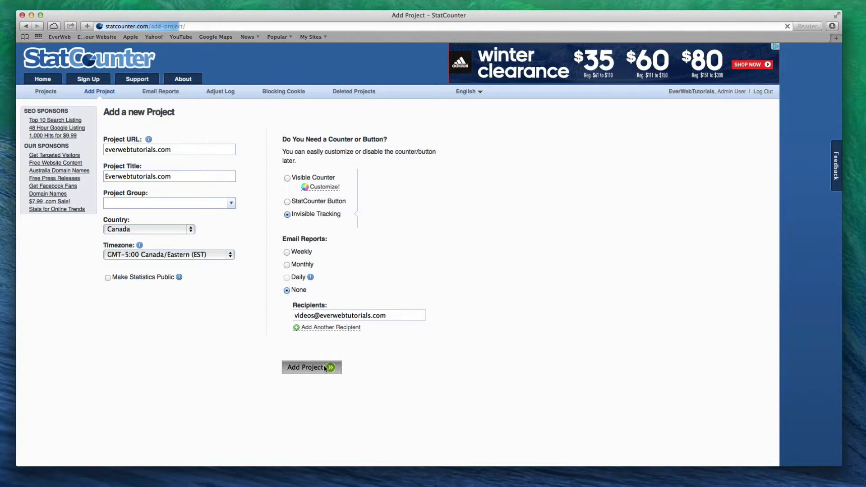
click(311, 367)
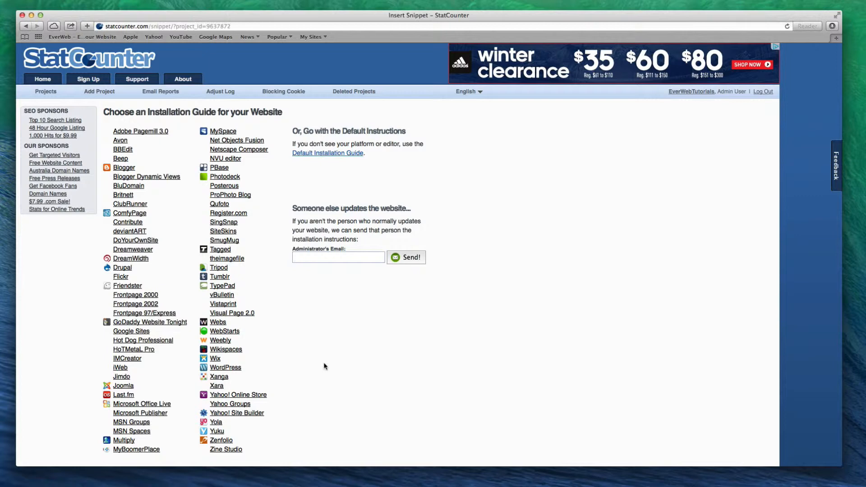
click(326, 153)
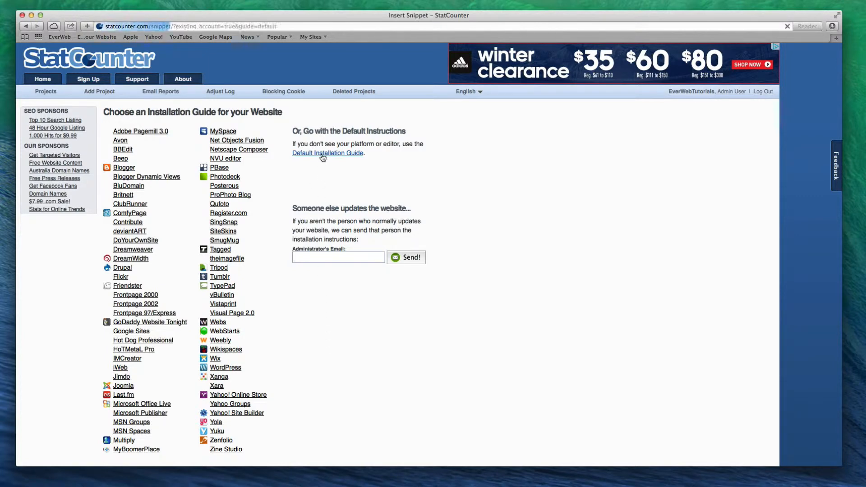
click(328, 153)
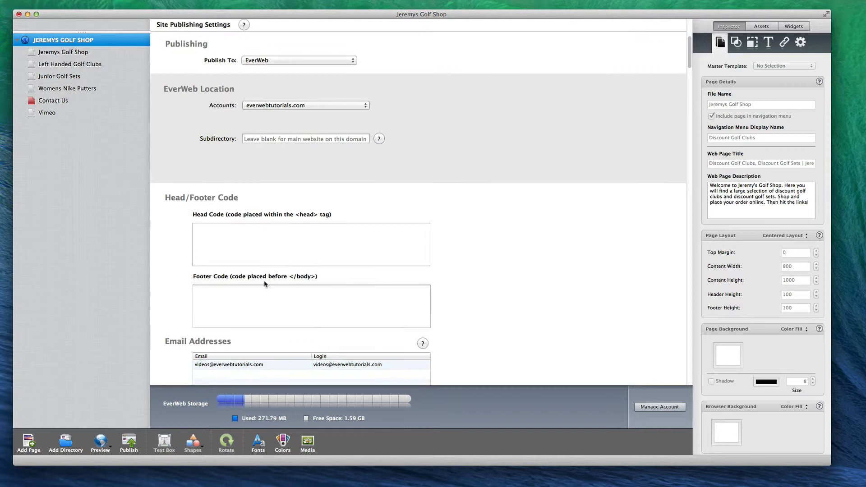
Step: Paste the copied StatCounter tracking code into the Footer Code box for Jeremys Golf Shop
right_click(265, 284)
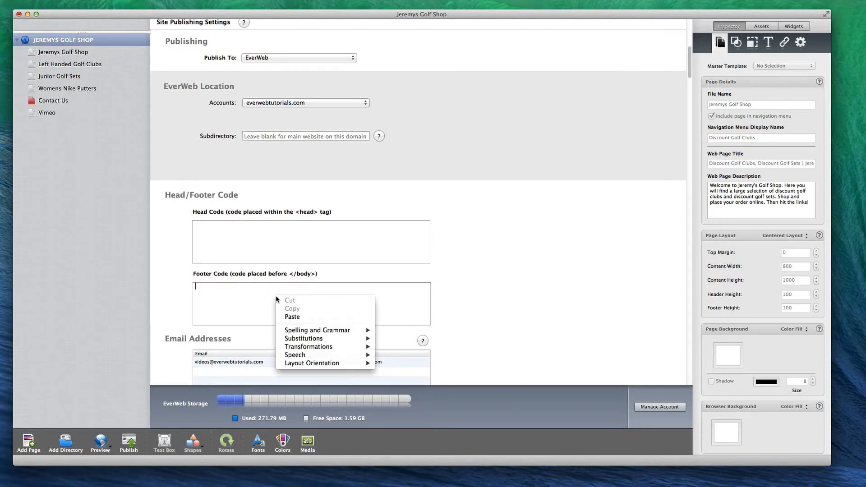
click(291, 316)
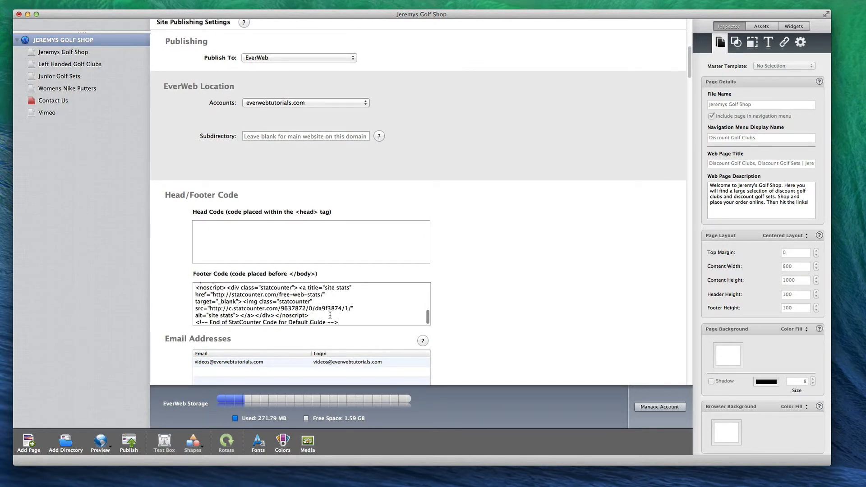